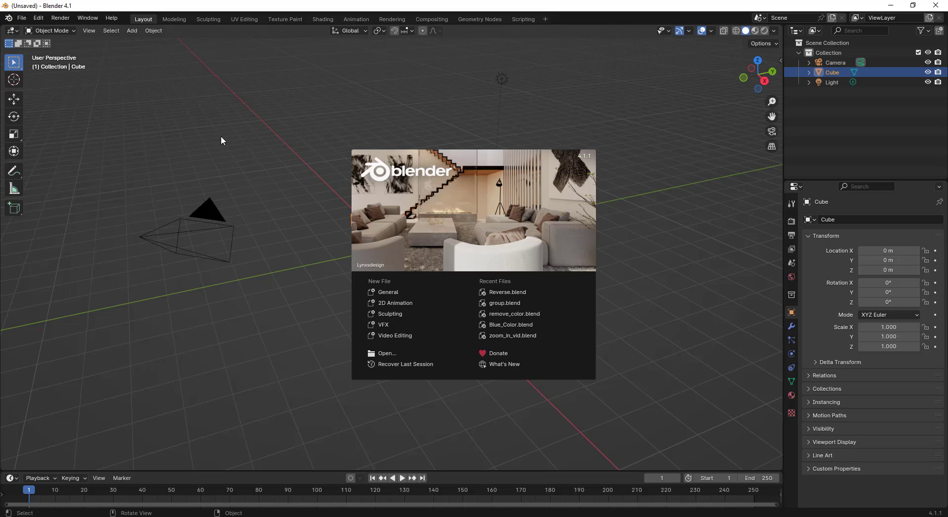
{"action": "mouse_move", "coordinate": [598, 308]}
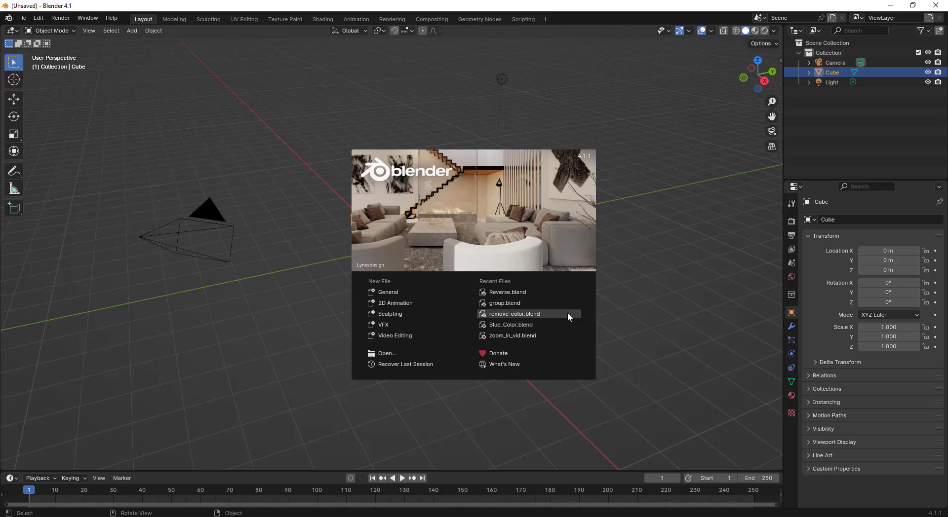
Open the recent Reverse.blend project from the splash screen's Recent Files list.
{"action": "left_click", "coordinate": [506, 292]}
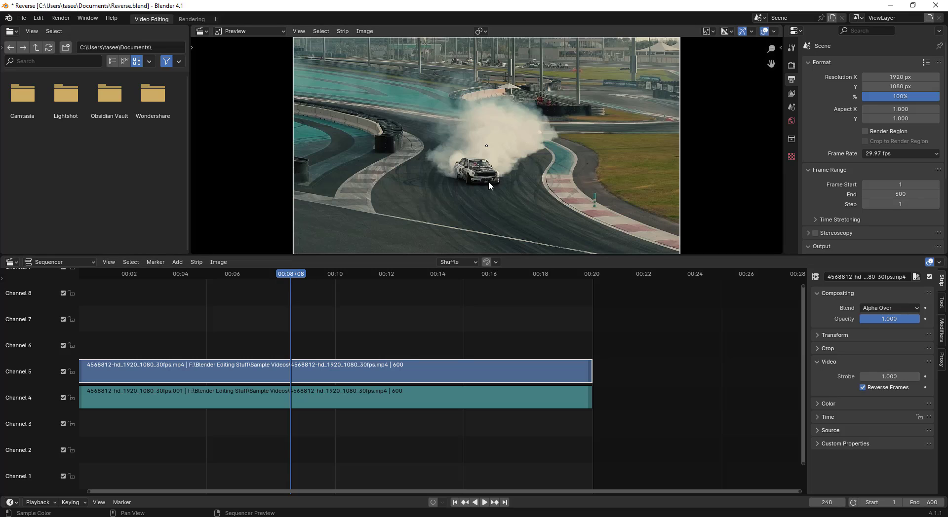
{"action": "mouse_move", "coordinate": [483, 128]}
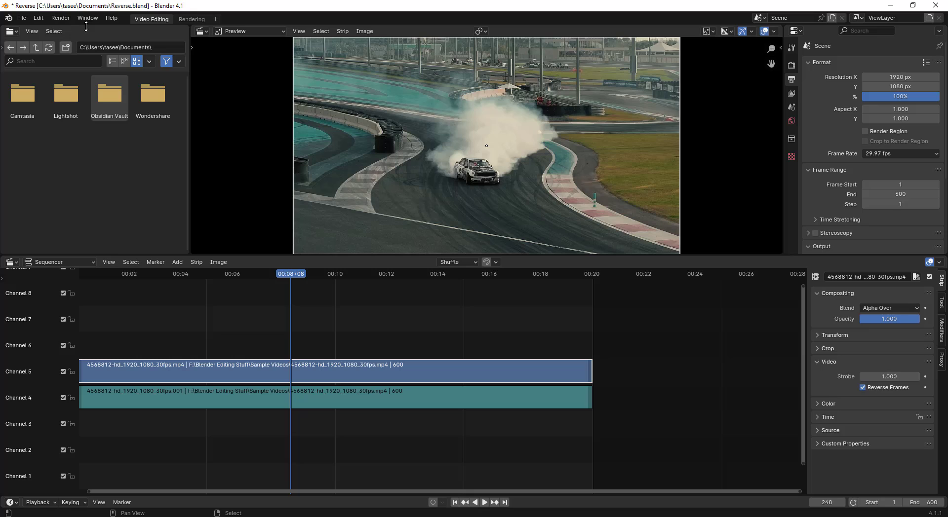
{"action": "mouse_move", "coordinate": [60, 18]}
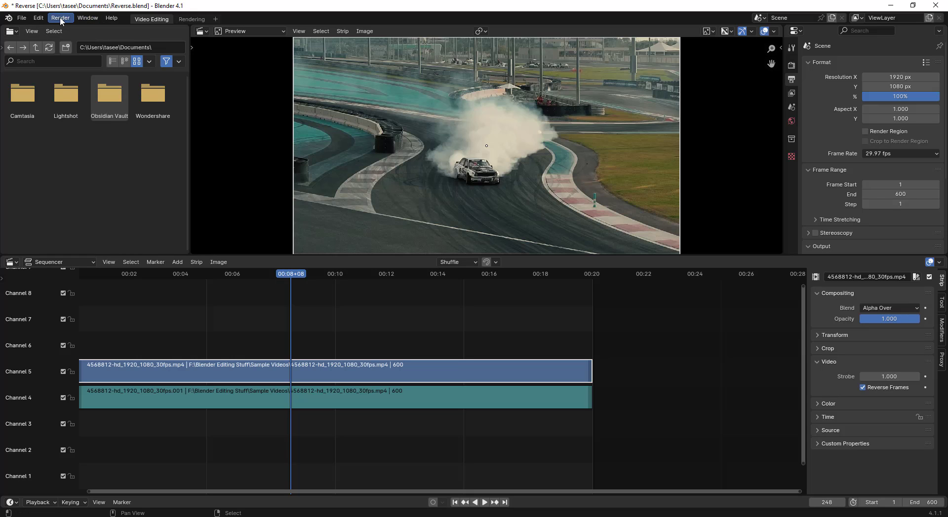
{"action": "left_click", "coordinate": [60, 18]}
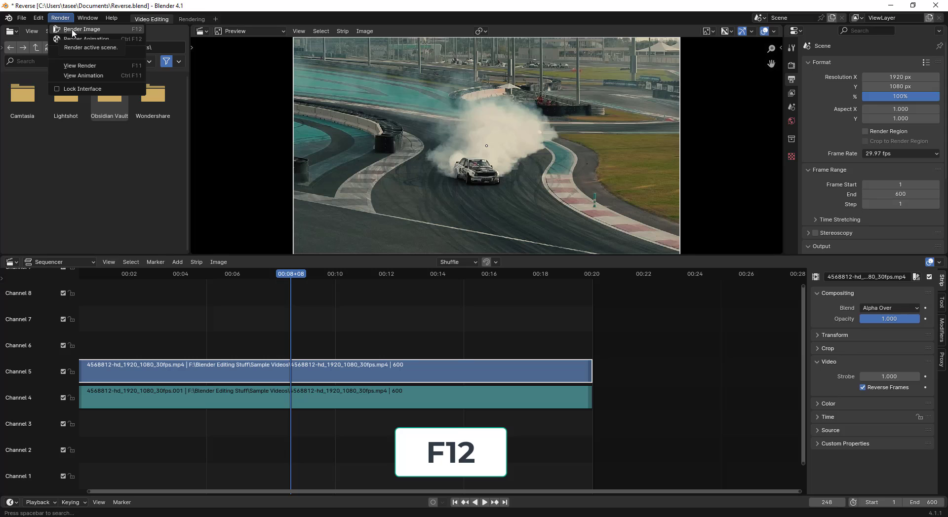
{"action": "left_click", "coordinate": [267, 135]}
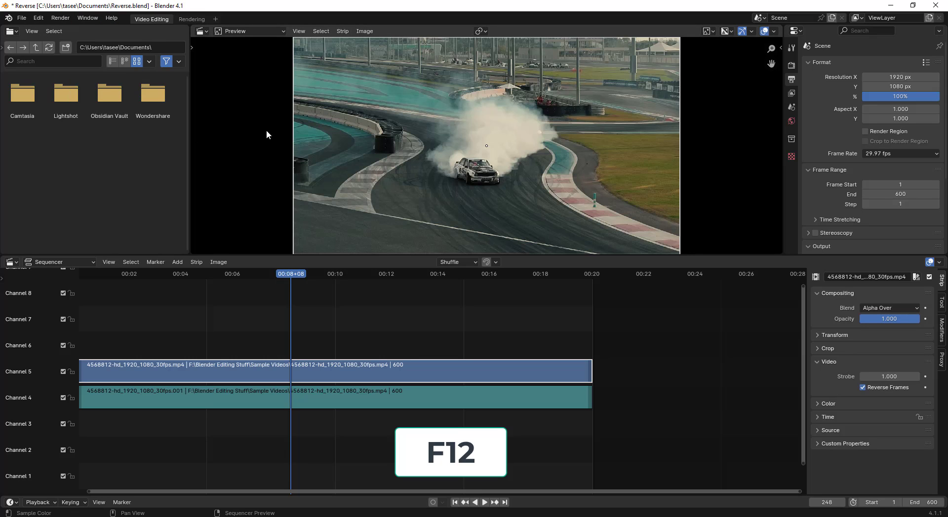
Render the current sequence frame with F12 and prepare to save it as image_1.png in C:\tmp.
{"action": "key", "text": "f12"}
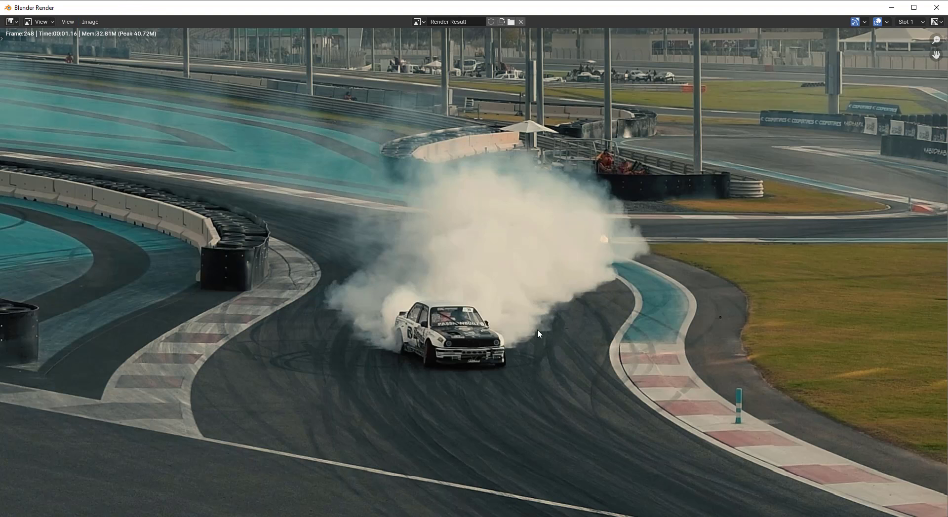
{"action": "mouse_move", "coordinate": [542, 290]}
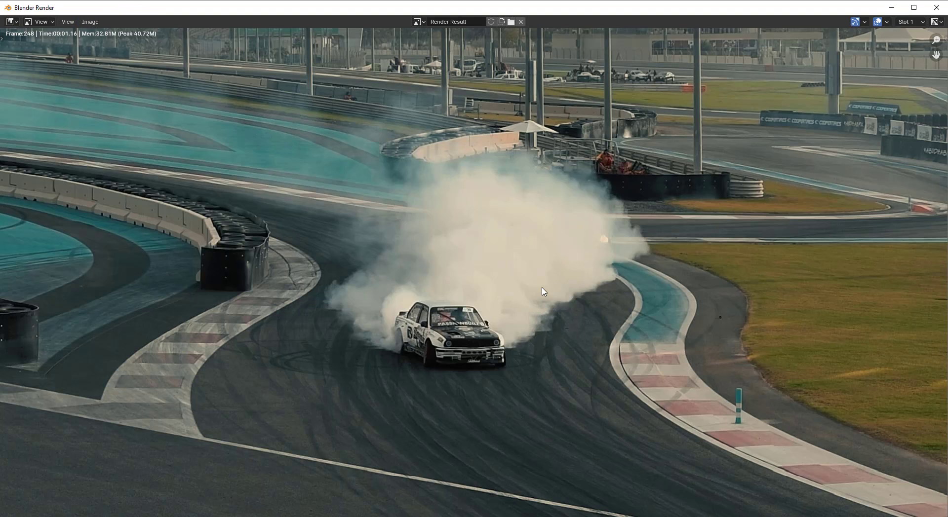
{"action": "key", "text": "alt+s"}
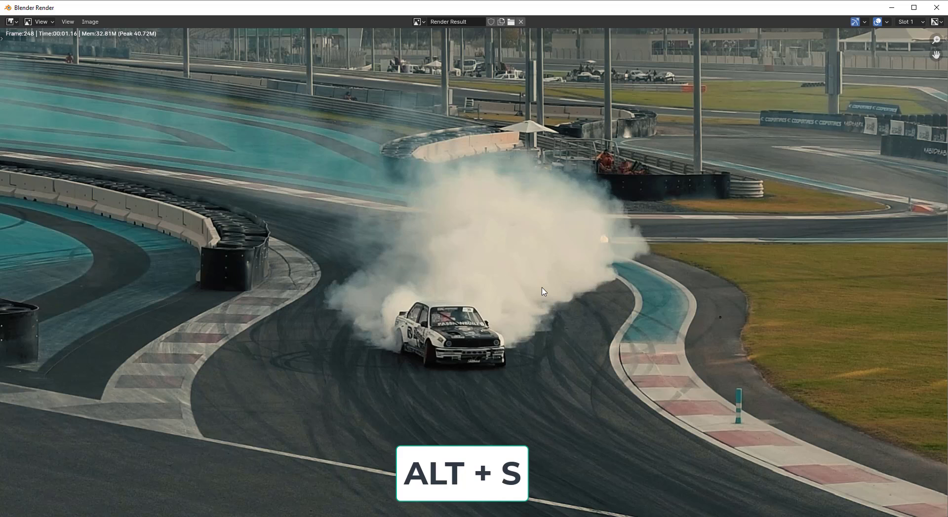
{"action": "key", "text": "alt+s"}
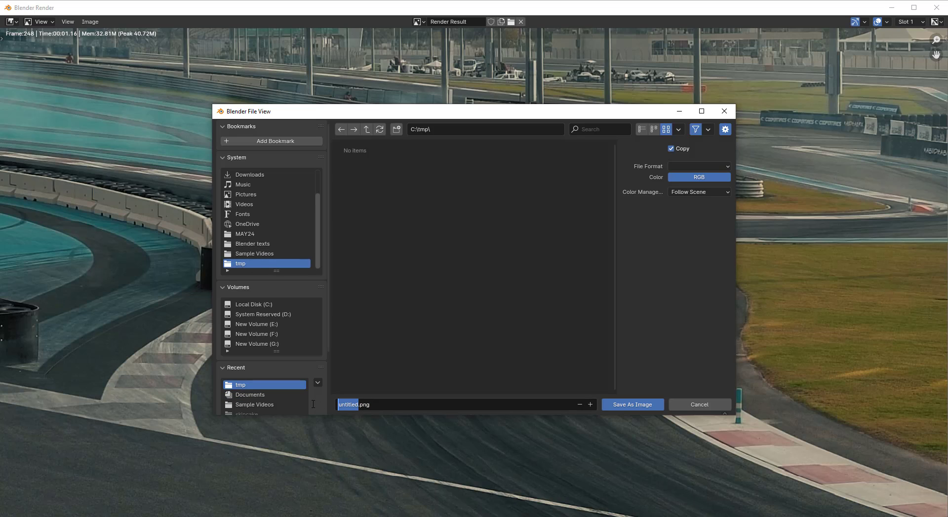
{"action": "type", "text": "image_1"}
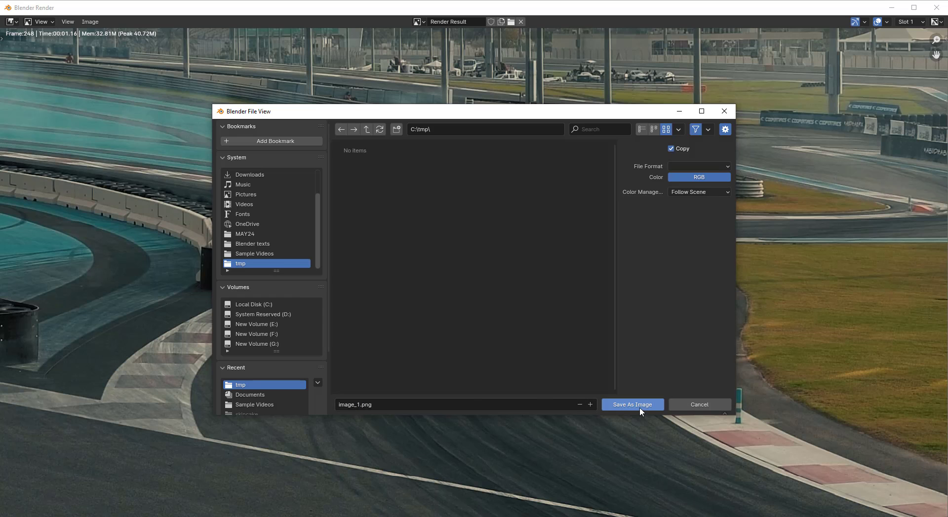
Save the render as image_1.png, preview it in File Explorer, and close the viewer.
{"action": "left_click", "coordinate": [632, 404]}
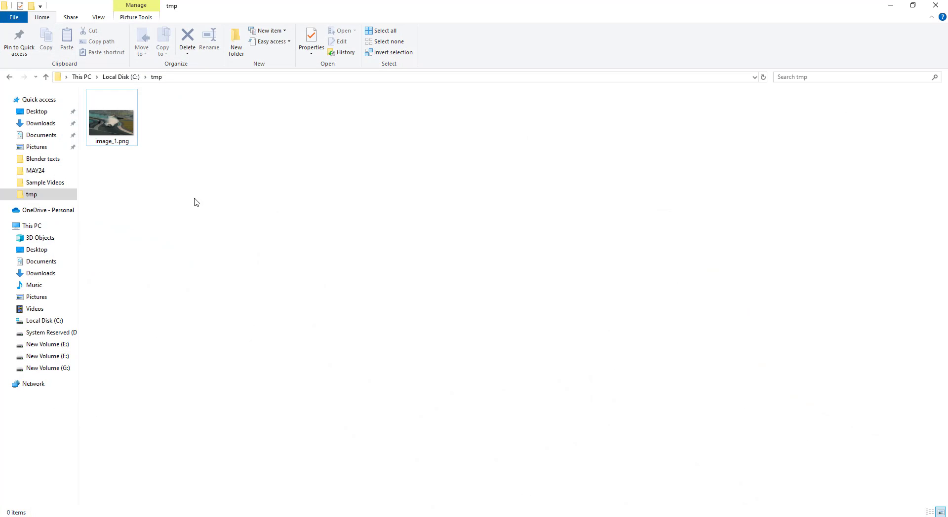
{"action": "double_click", "coordinate": [111, 121]}
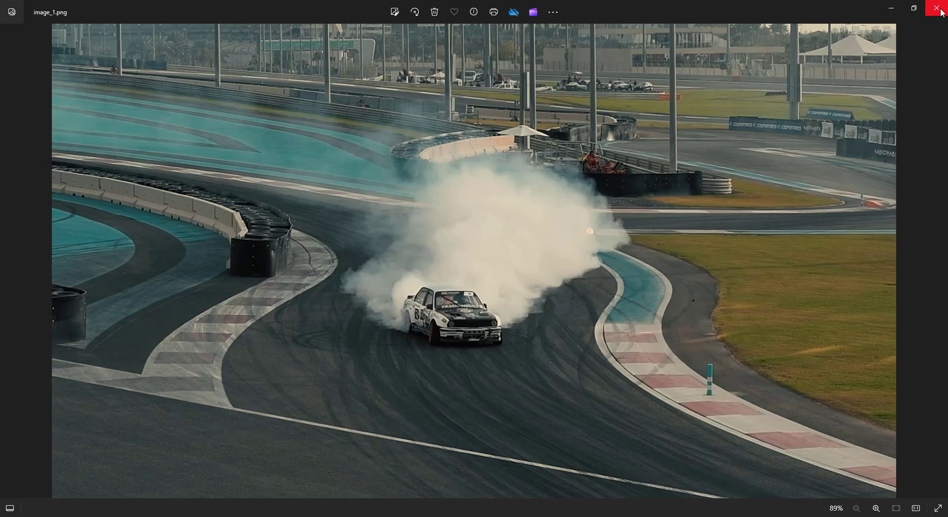
{"action": "left_click", "coordinate": [938, 9]}
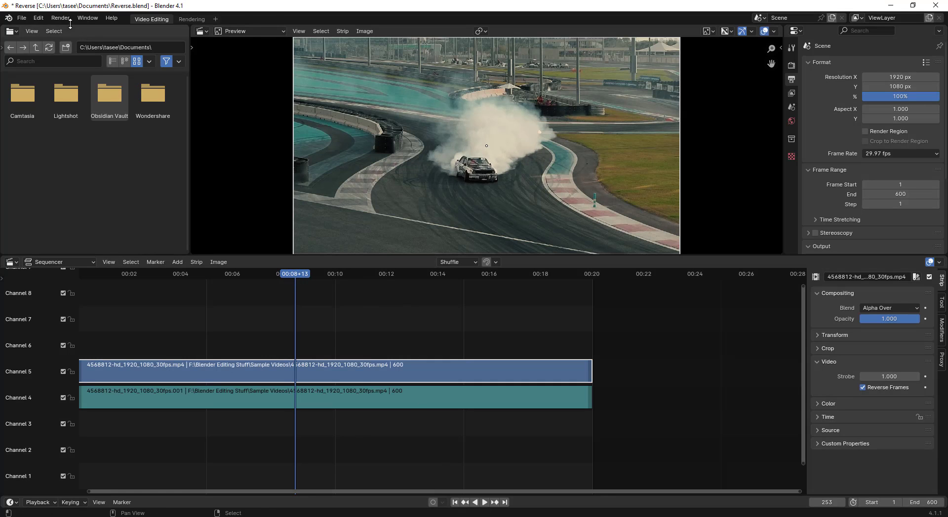
Render frame 253 via Render > Render Image and browse the render window's View and Image menus.
{"action": "left_click", "coordinate": [60, 18]}
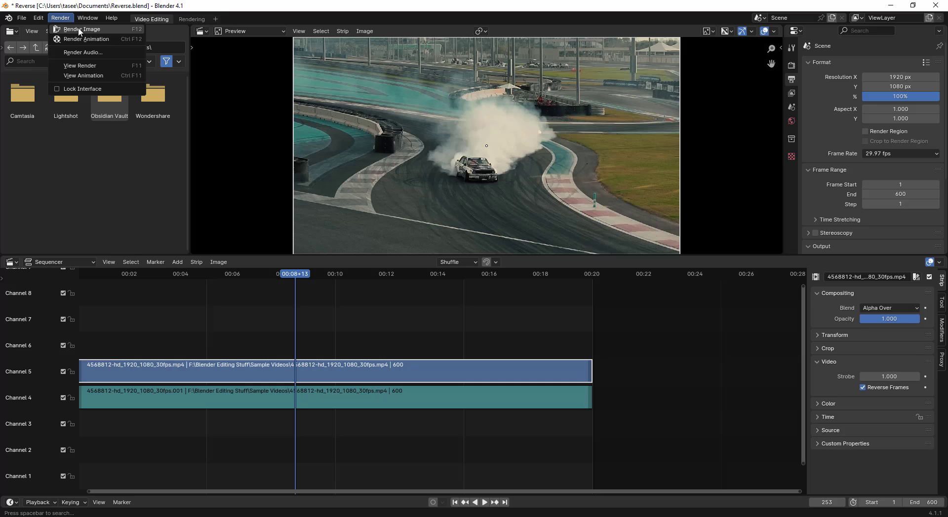
{"action": "left_click", "coordinate": [85, 29]}
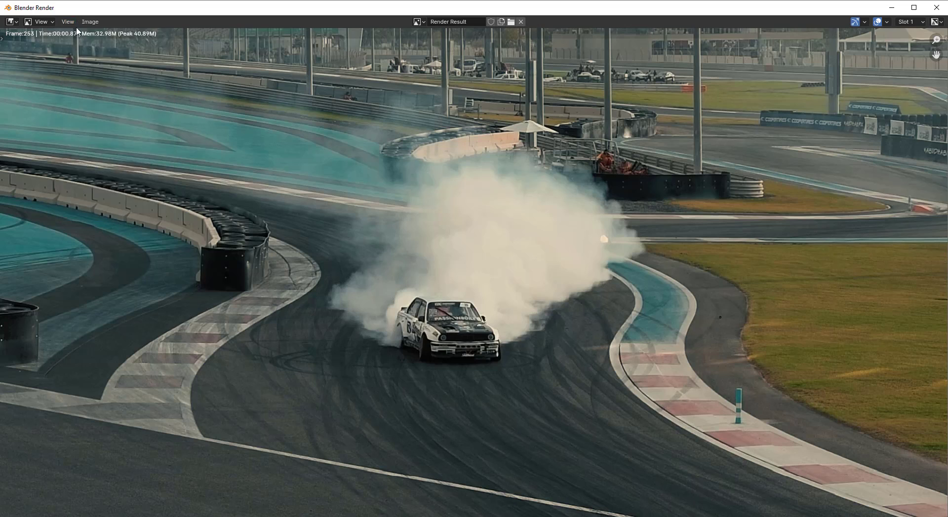
{"action": "left_click", "coordinate": [67, 21]}
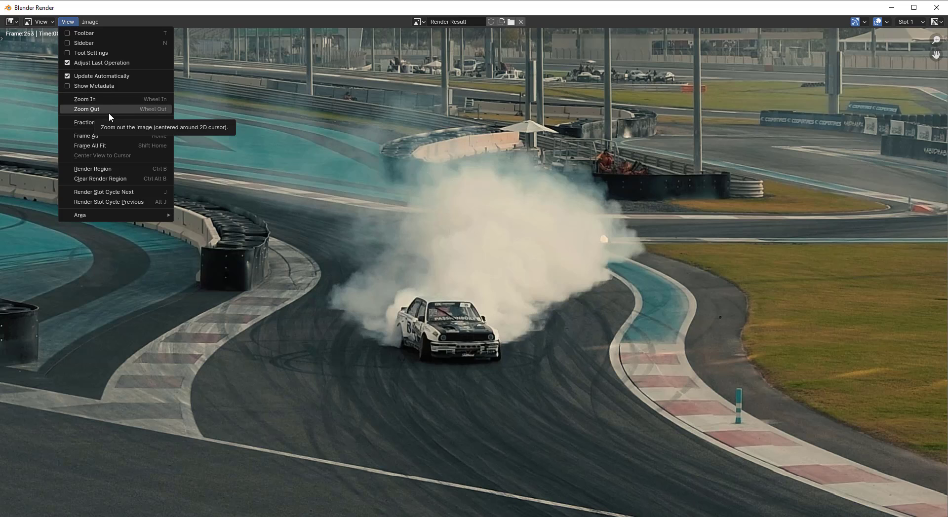
{"action": "left_click", "coordinate": [90, 22]}
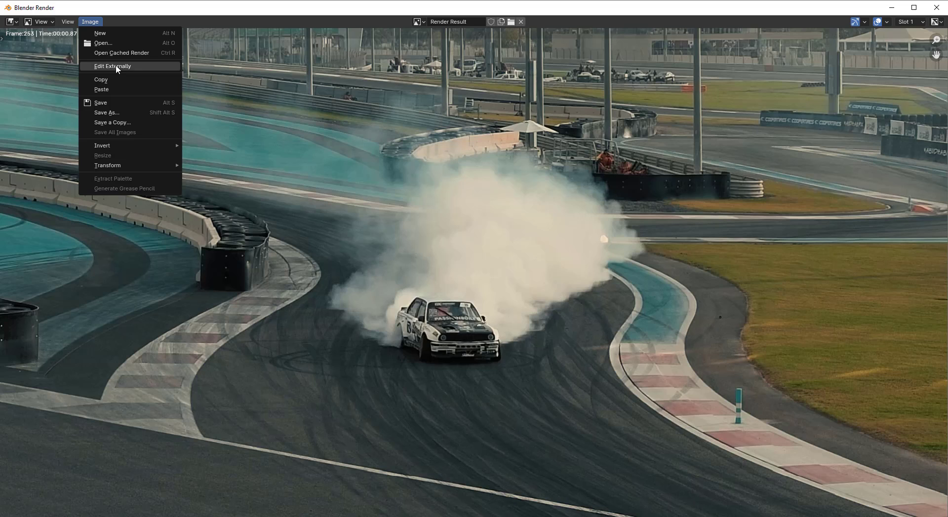
{"action": "mouse_move", "coordinate": [260, 134]}
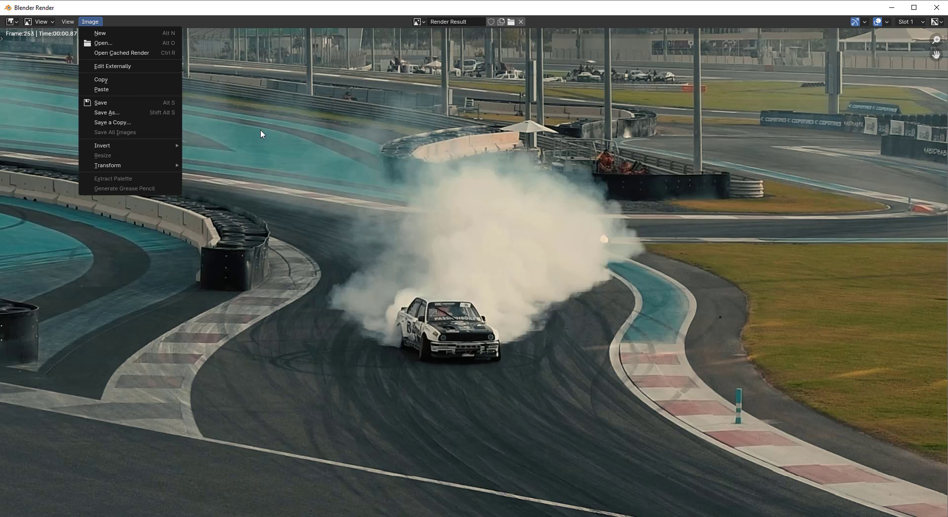
{"action": "key", "text": "shift+alt+s"}
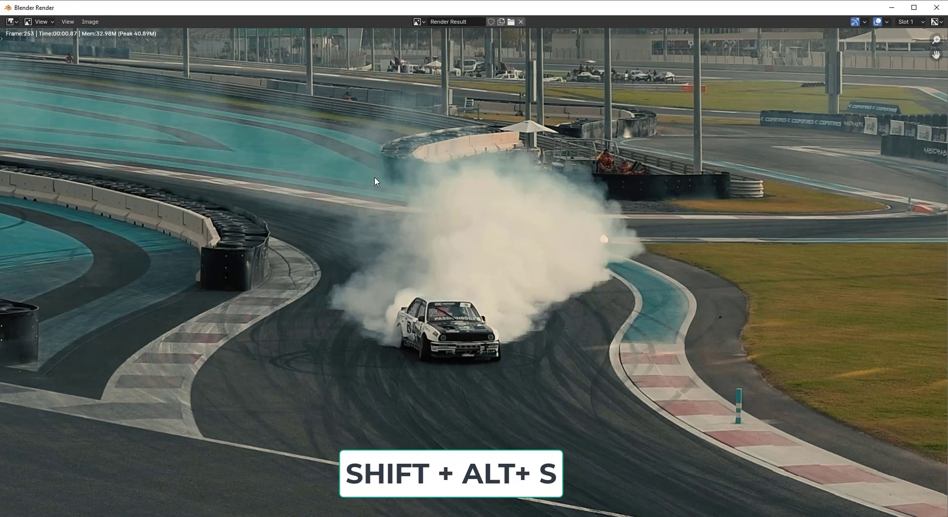
Save the frame-253 render as image_2.png in C:\tmp beside image_1.png.
{"action": "key", "text": "shift+alt+s"}
{"action": "type", "text": "image_2.png"}
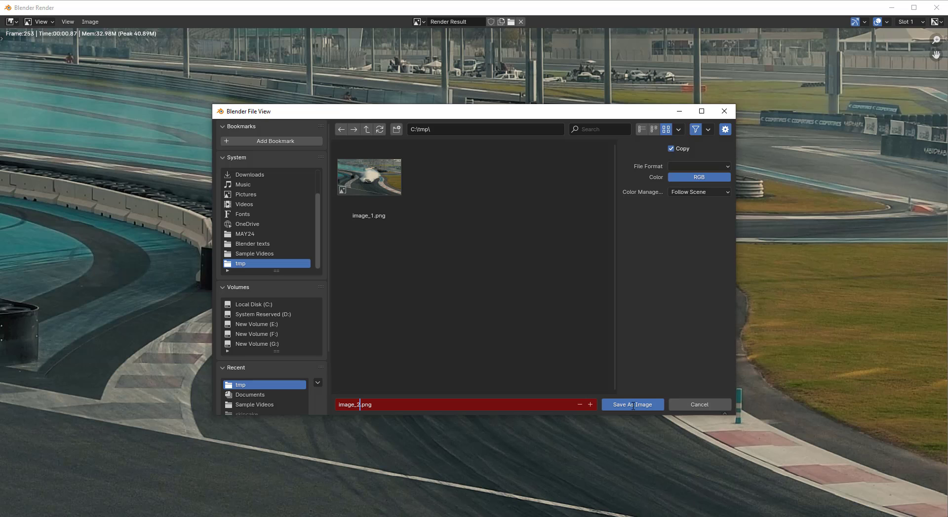
{"action": "left_click", "coordinate": [631, 405]}
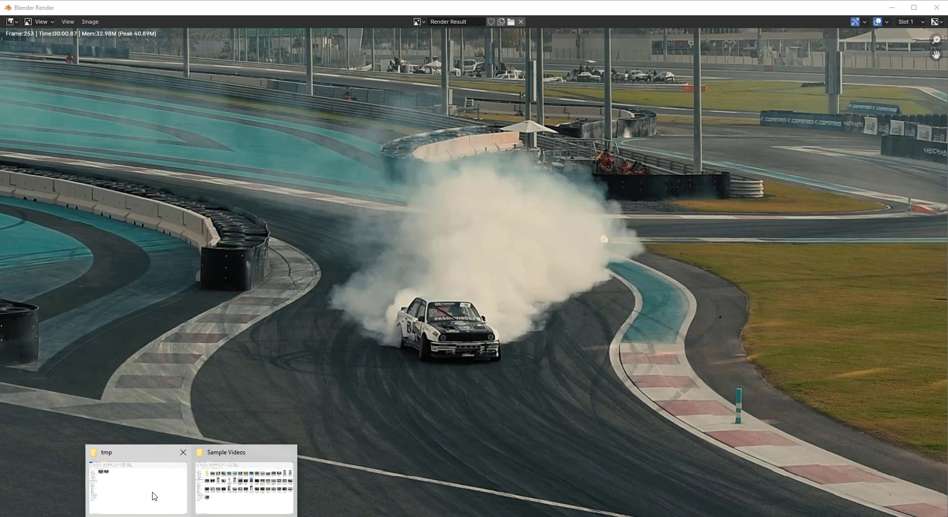
Preview image_2.png in the tmp Explorer window, then bring the Blender project back to the front.
{"action": "left_click", "coordinate": [137, 487]}
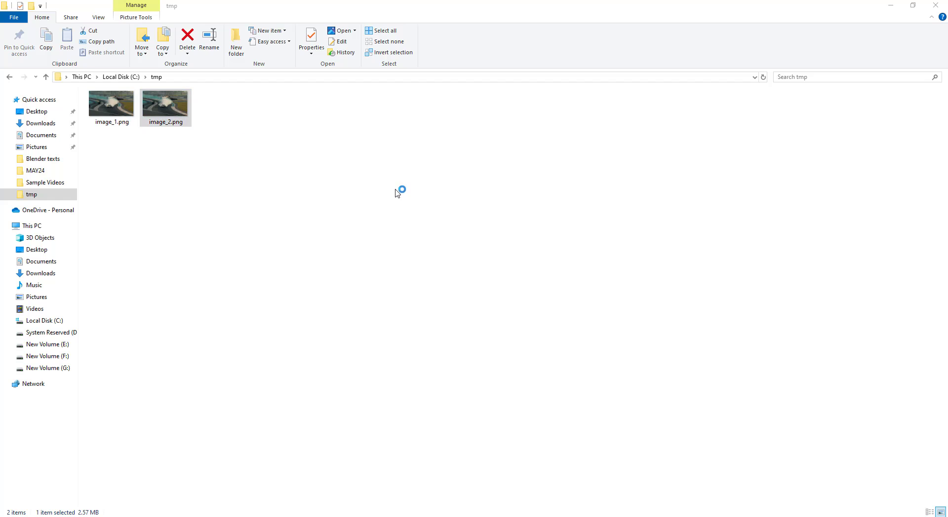
{"action": "double_click", "coordinate": [166, 103]}
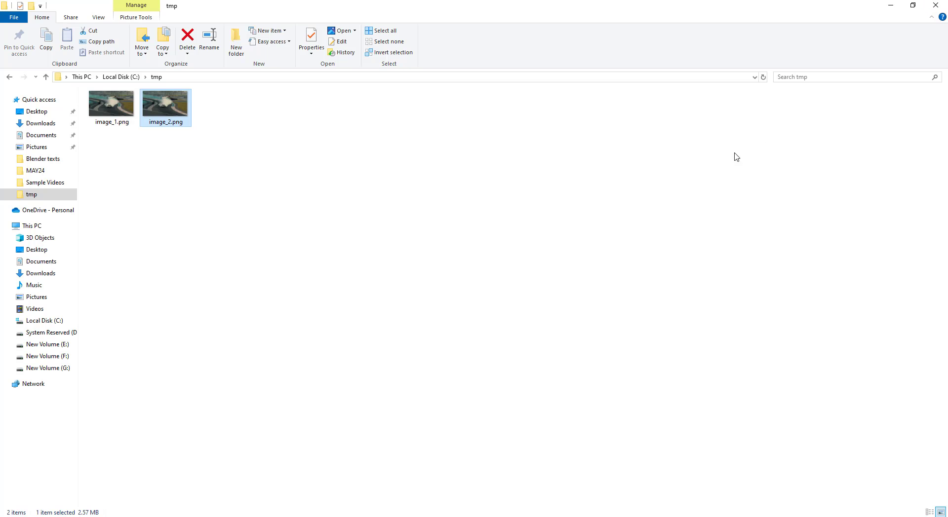
{"action": "mouse_move", "coordinate": [442, 488]}
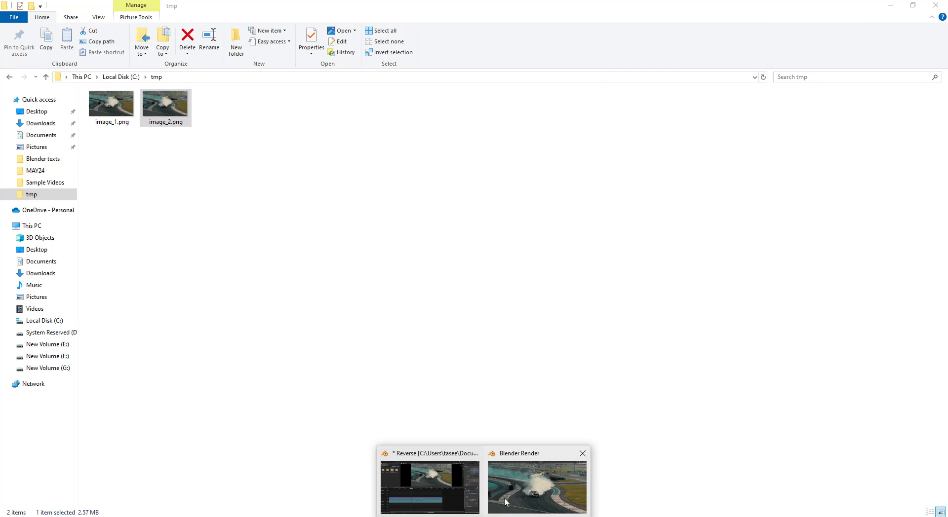
{"action": "left_click", "coordinate": [429, 486]}
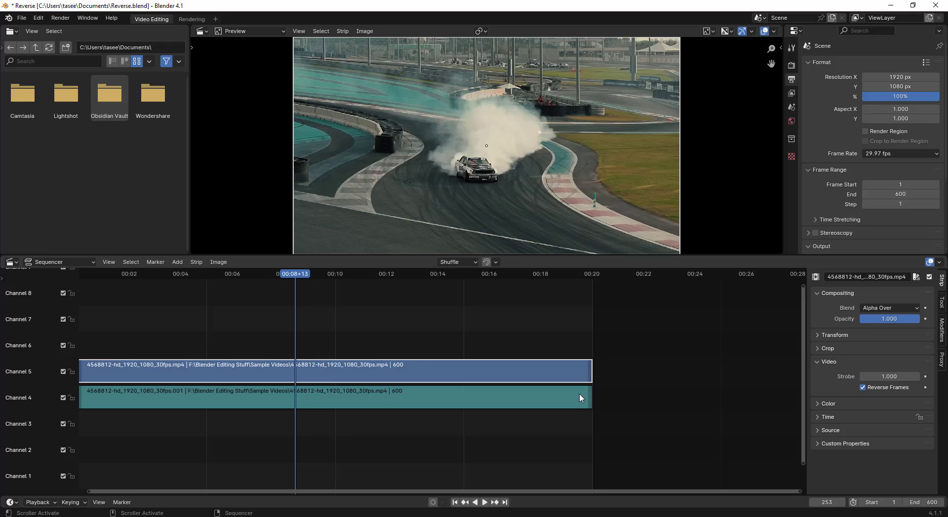